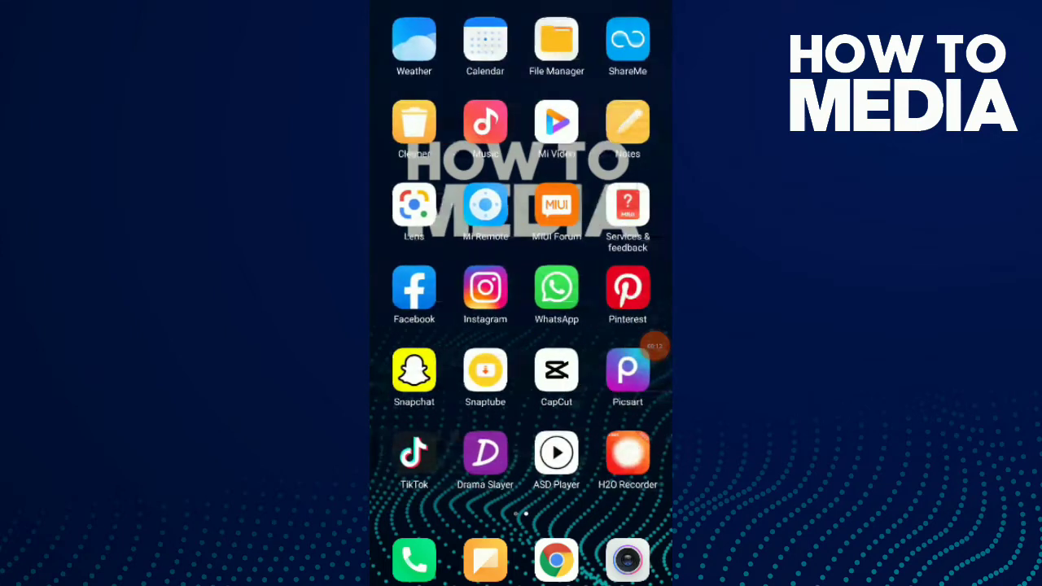
# Launch TikTok and go to the account's own profile page
pyautogui.click(413, 452)
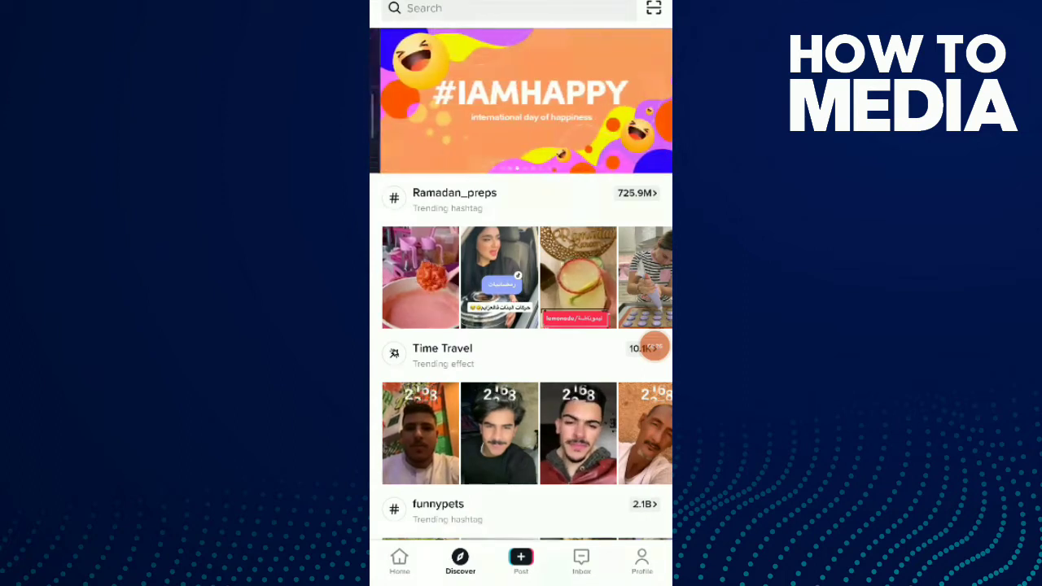
pyautogui.click(642, 562)
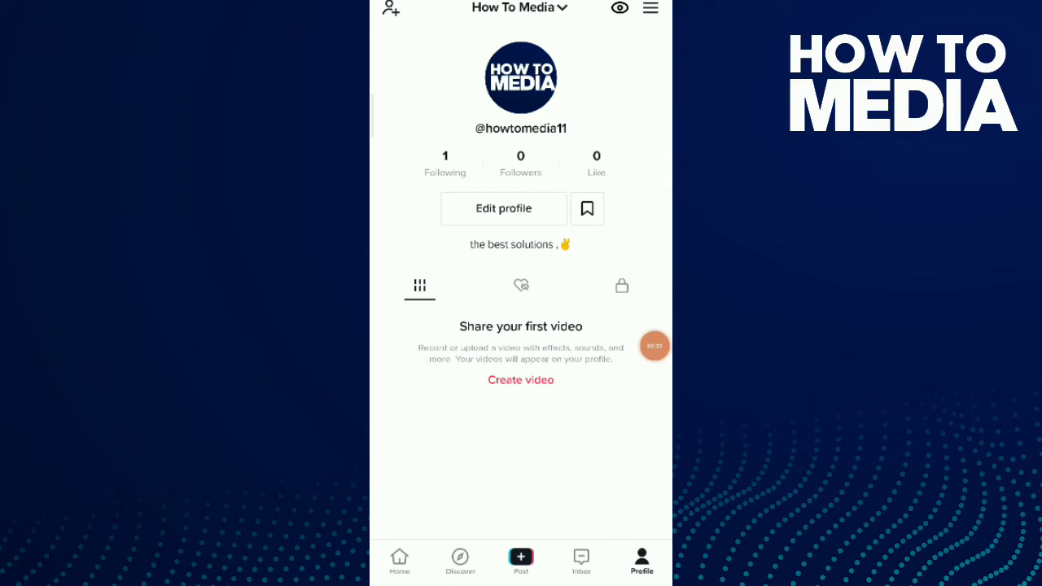
# Open Settings and privacy from the profile menu and scroll to the App language entry
pyautogui.click(650, 8)
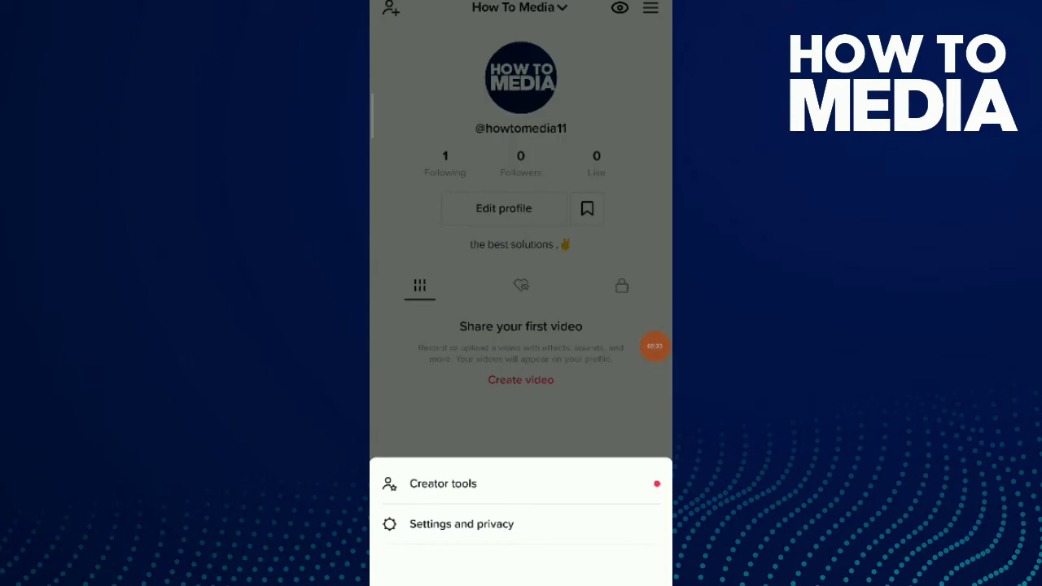
pyautogui.click(462, 523)
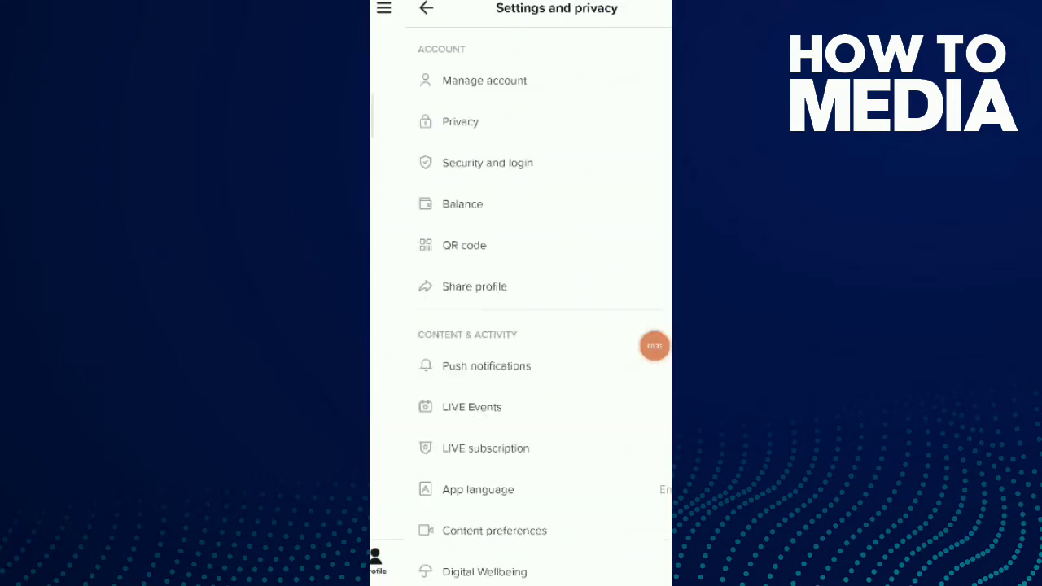
pyautogui.scroll(-3)
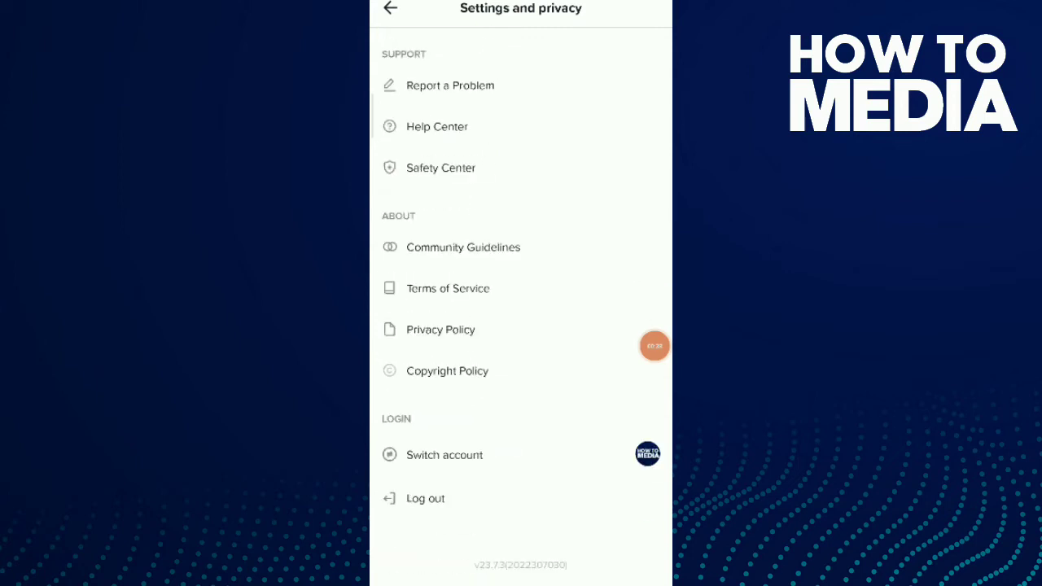
pyautogui.scroll(3)
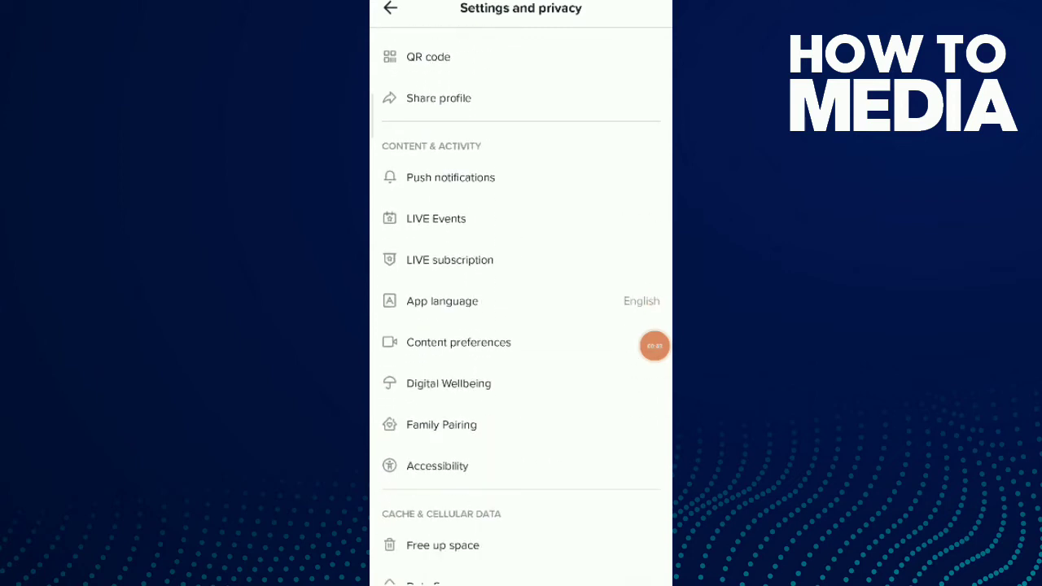
pyautogui.scroll(3)
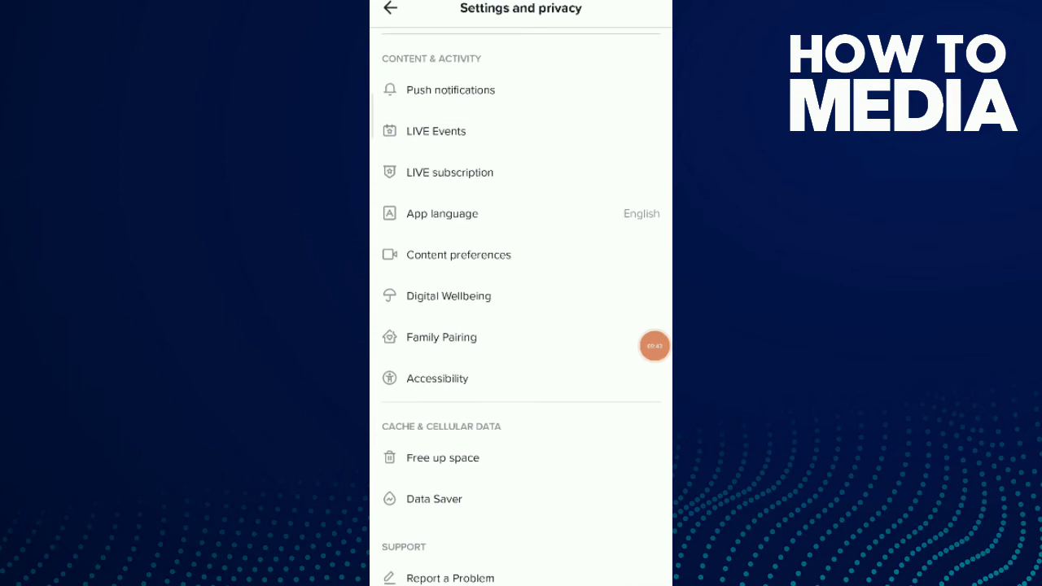
pyautogui.scroll(3)
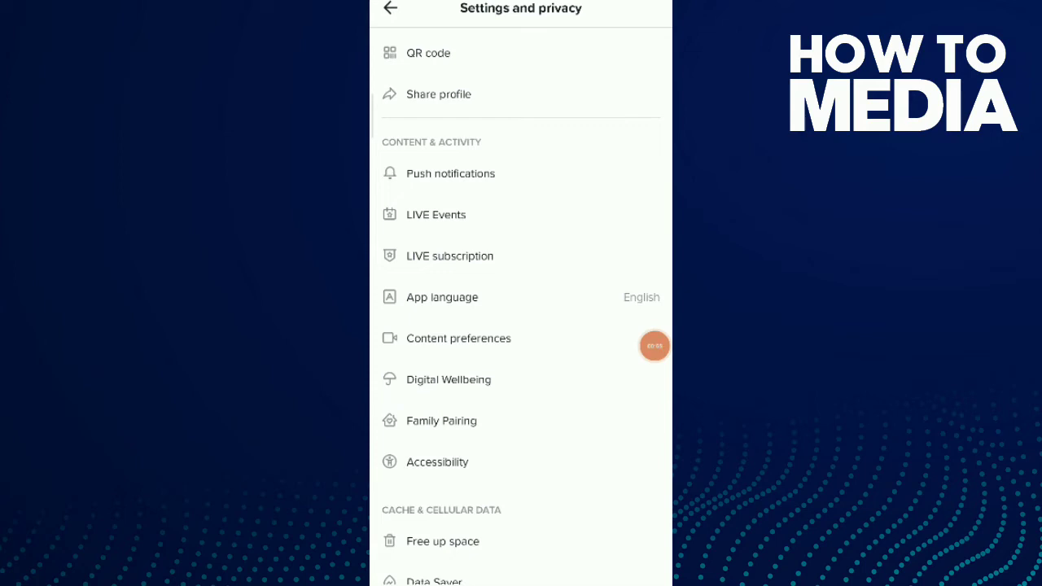
# Set the app language to Français, confirm with Done, and view the Découvrir tab
pyautogui.click(442, 297)
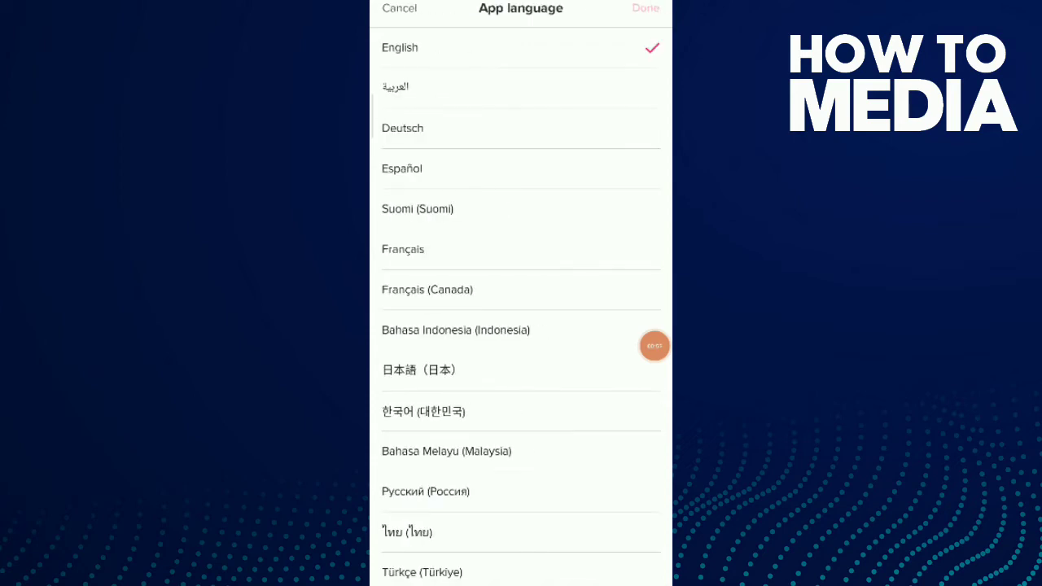
pyautogui.scroll(-3)
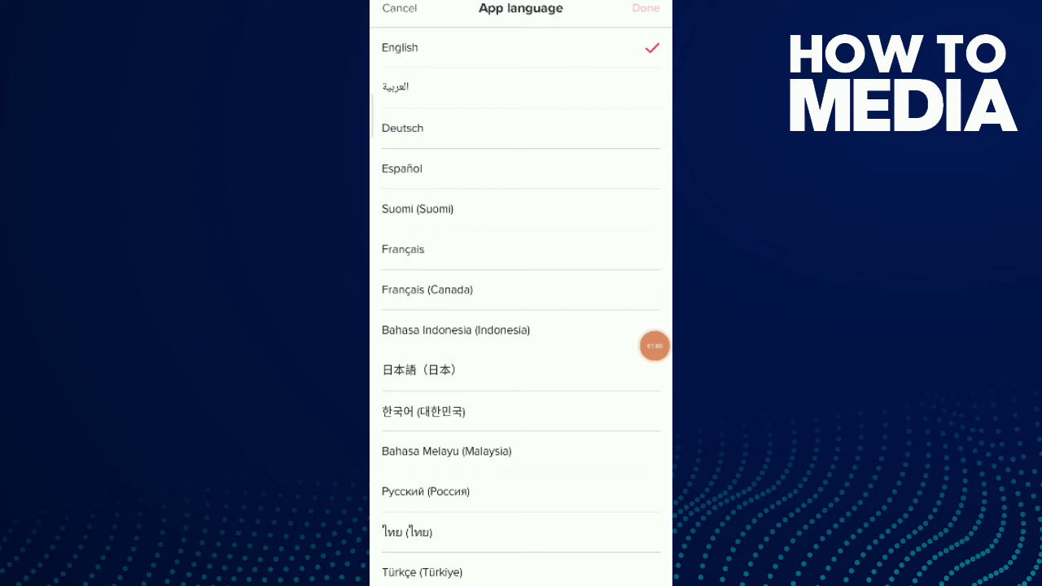
pyautogui.click(403, 249)
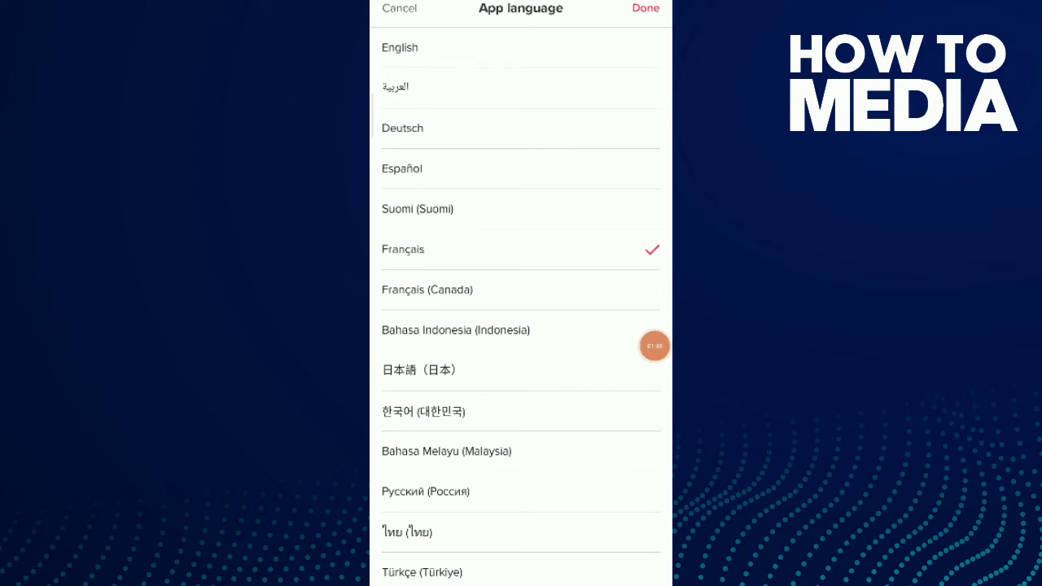
pyautogui.click(645, 9)
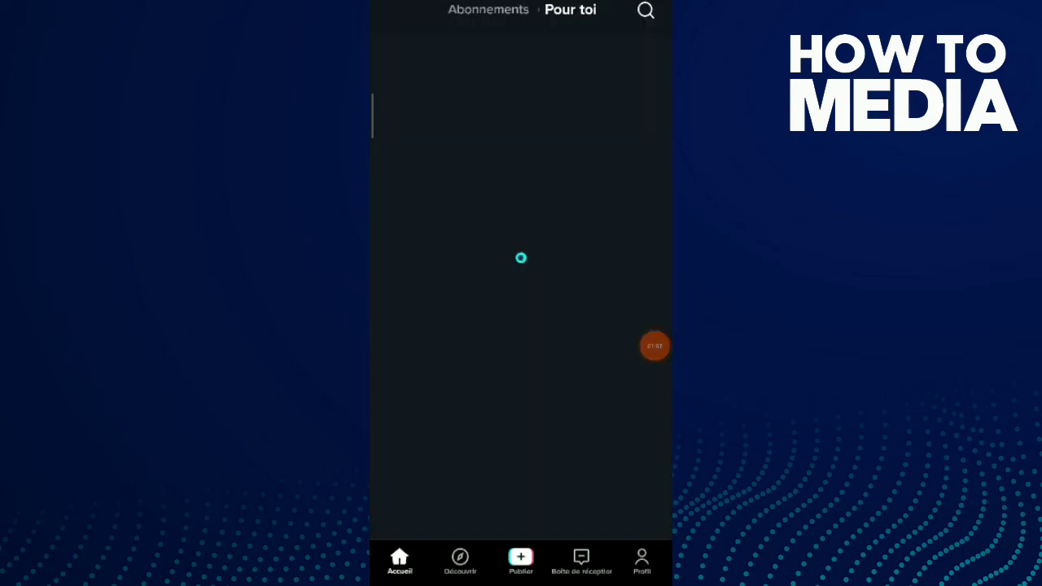
pyautogui.click(460, 562)
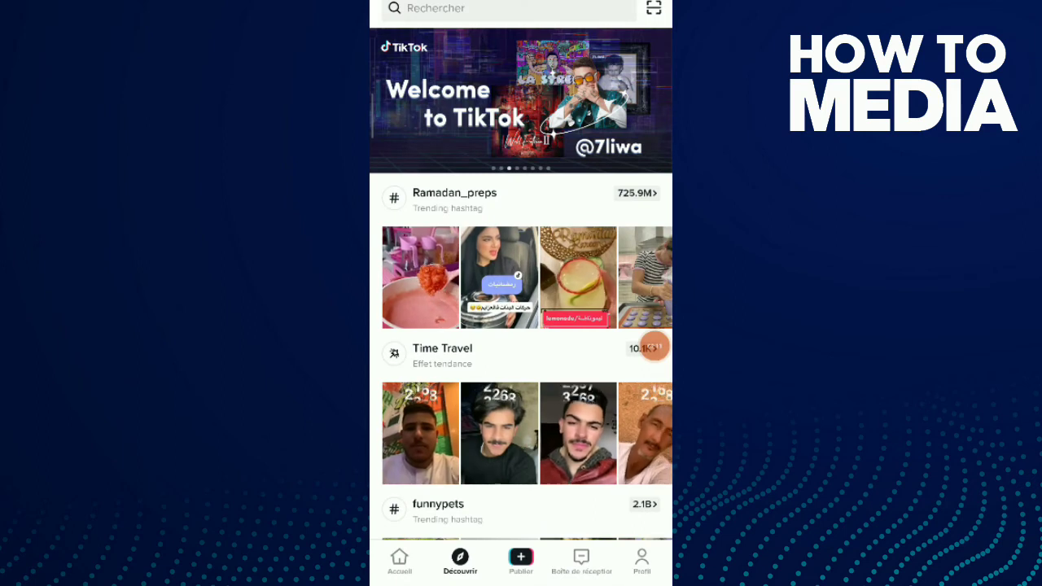